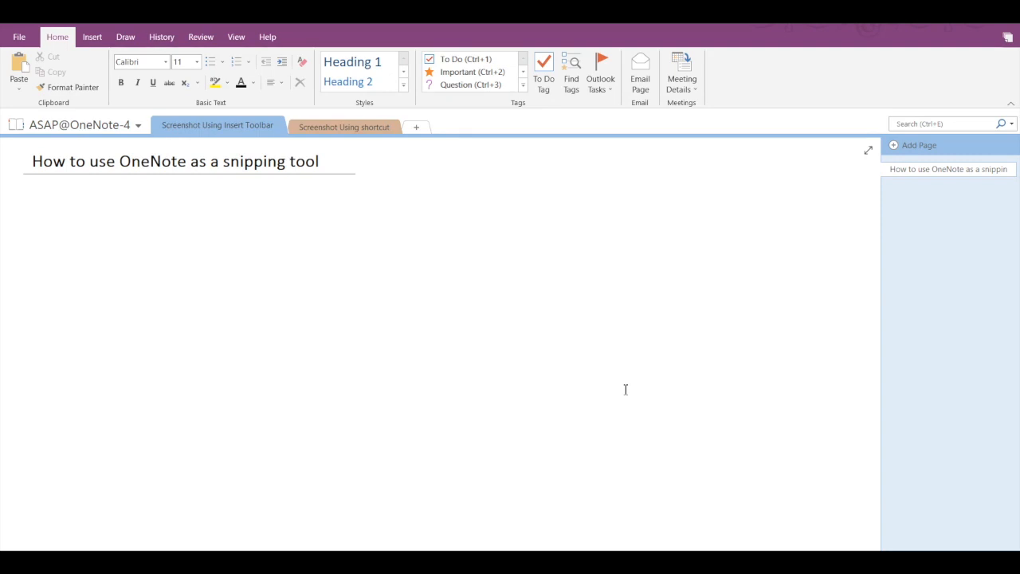
Clip the ASAP YouTube channel page into the OneNote page below the title with Alt+N+R
{"action": "left_click", "coordinate": [32, 204]}
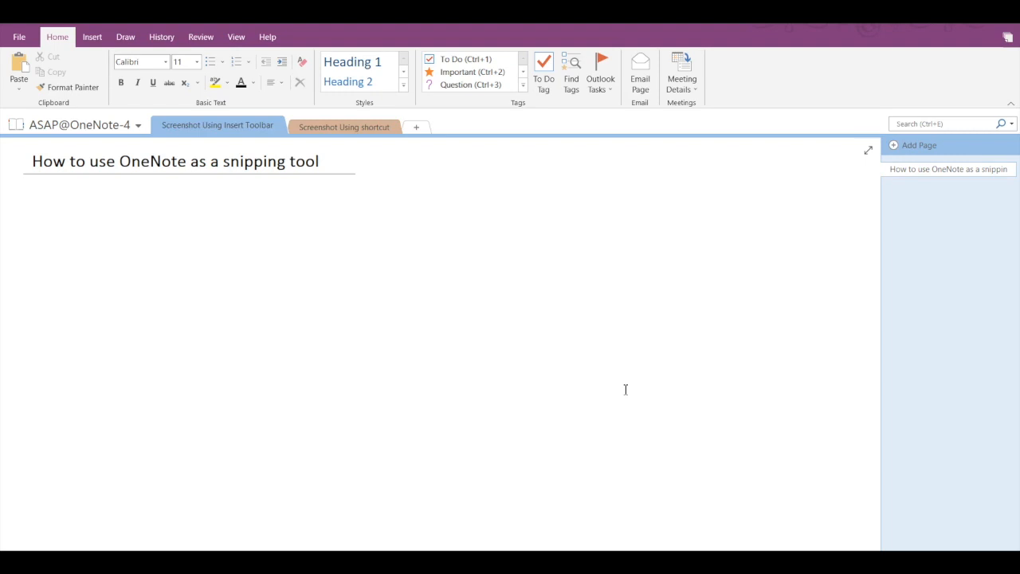
{"action": "mouse_move", "coordinate": [594, 378]}
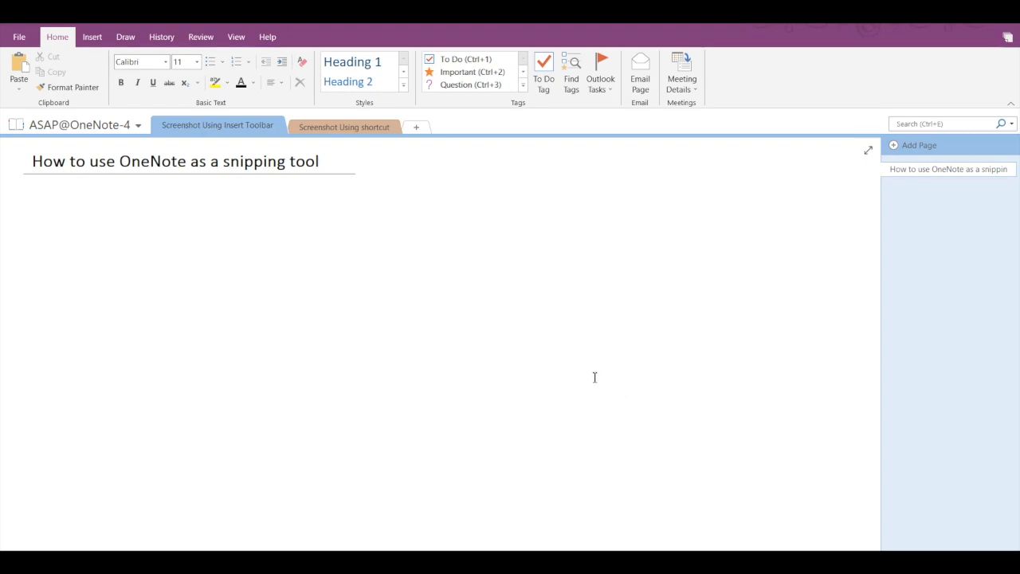
{"action": "mouse_move", "coordinate": [568, 374]}
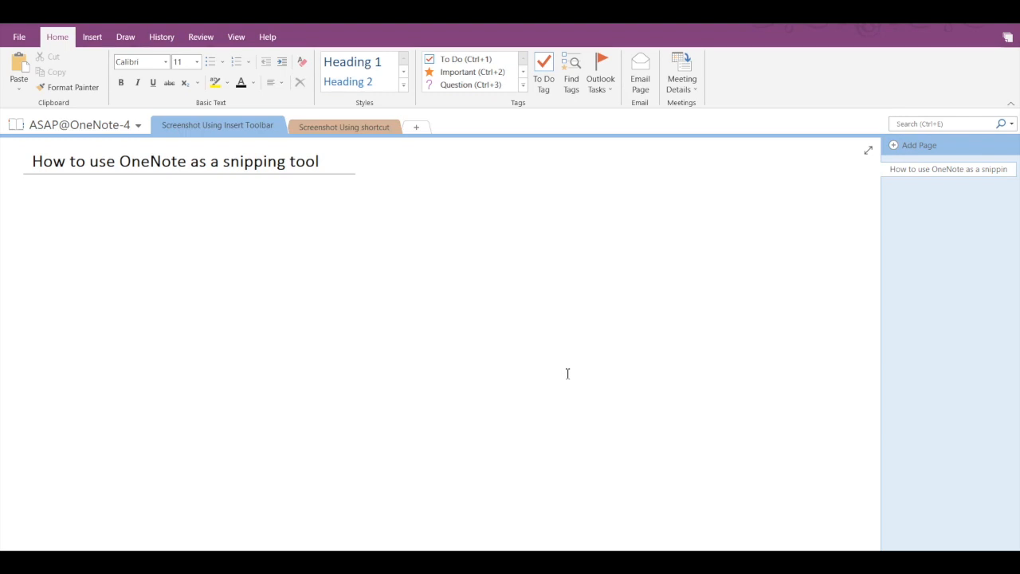
{"action": "left_click", "coordinate": [32, 204]}
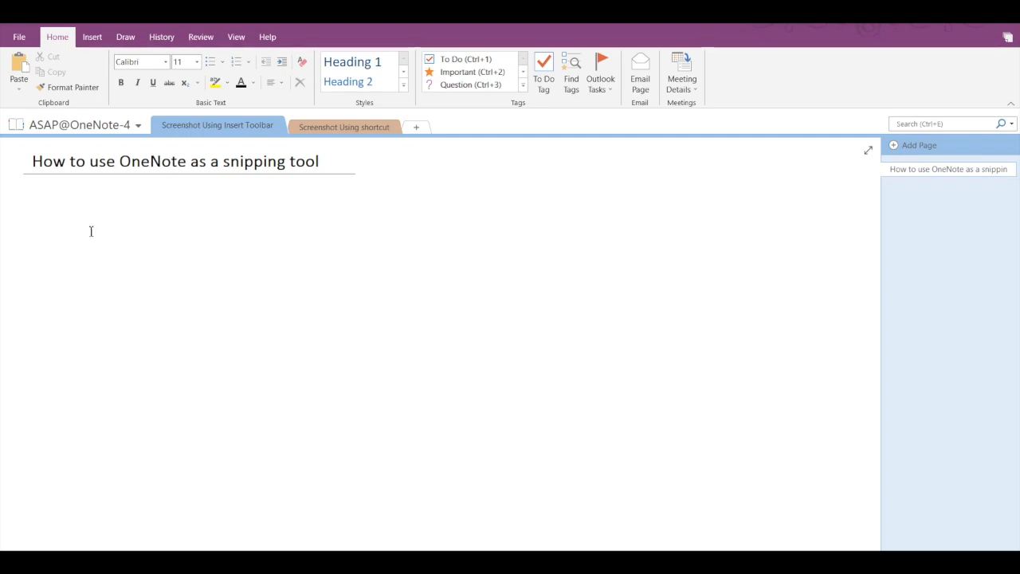
{"action": "left_click", "coordinate": [92, 37]}
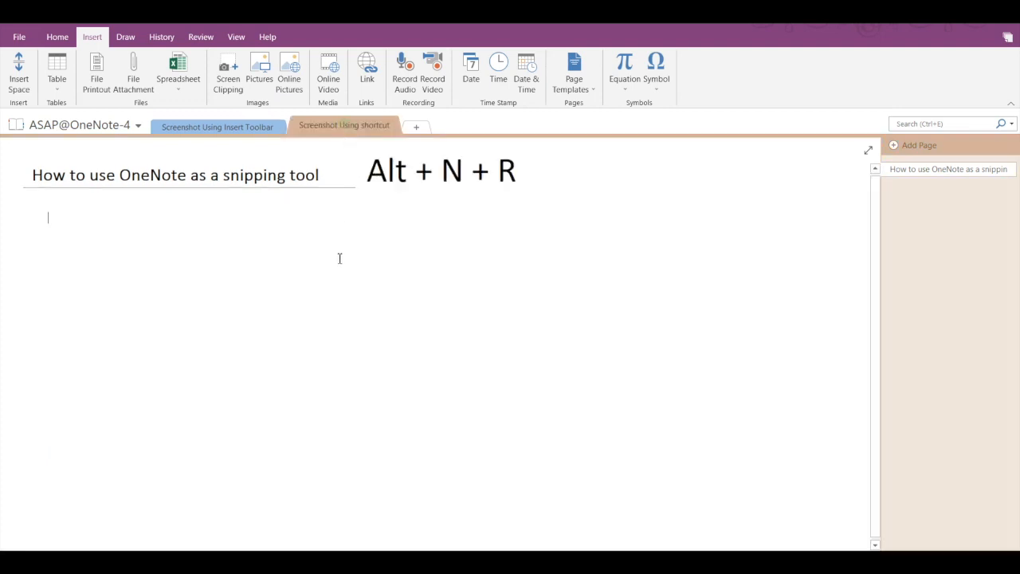
{"action": "mouse_move", "coordinate": [307, 264]}
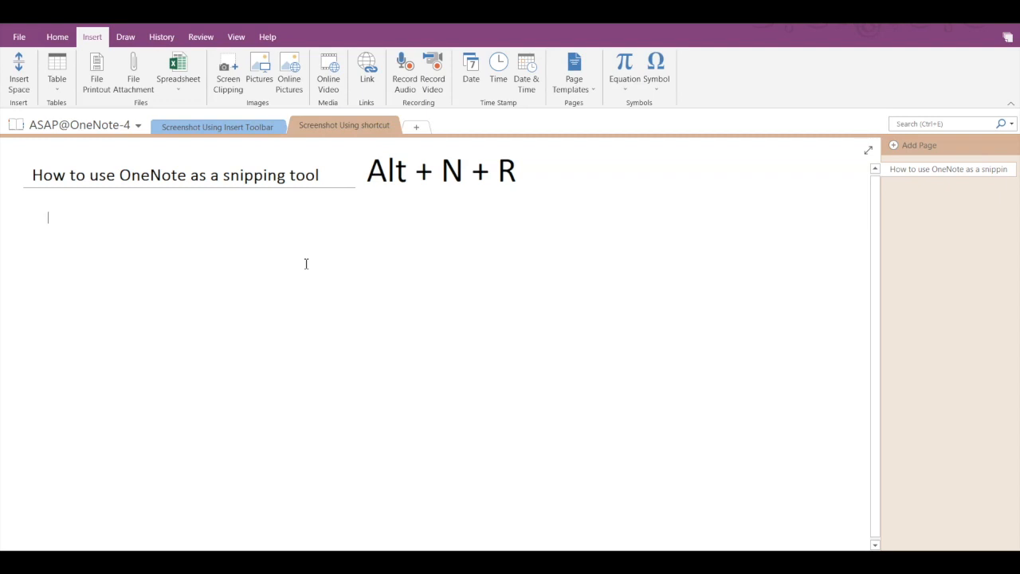
{"action": "key", "text": "alt"}
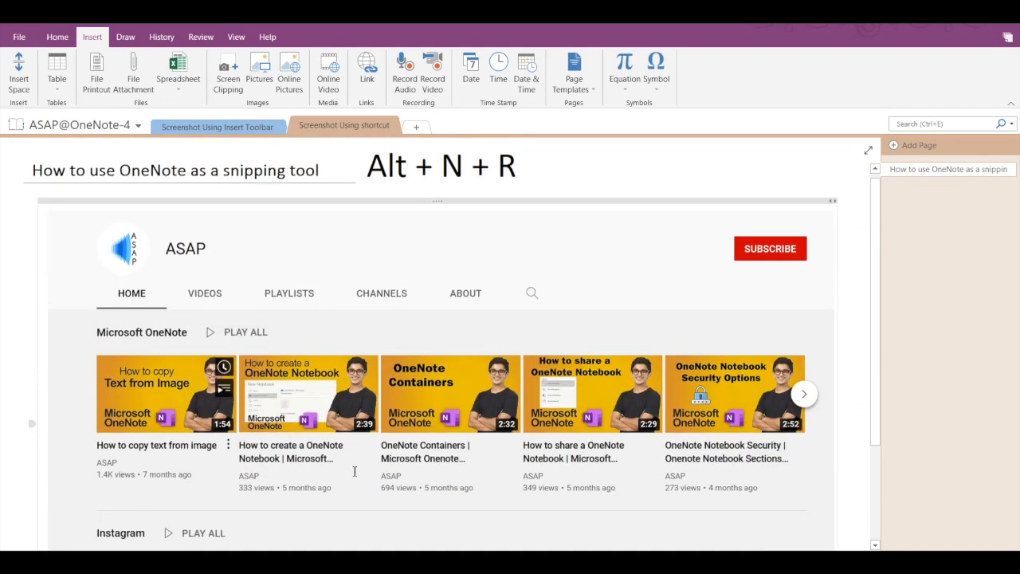
{"action": "mouse_move", "coordinate": [494, 524]}
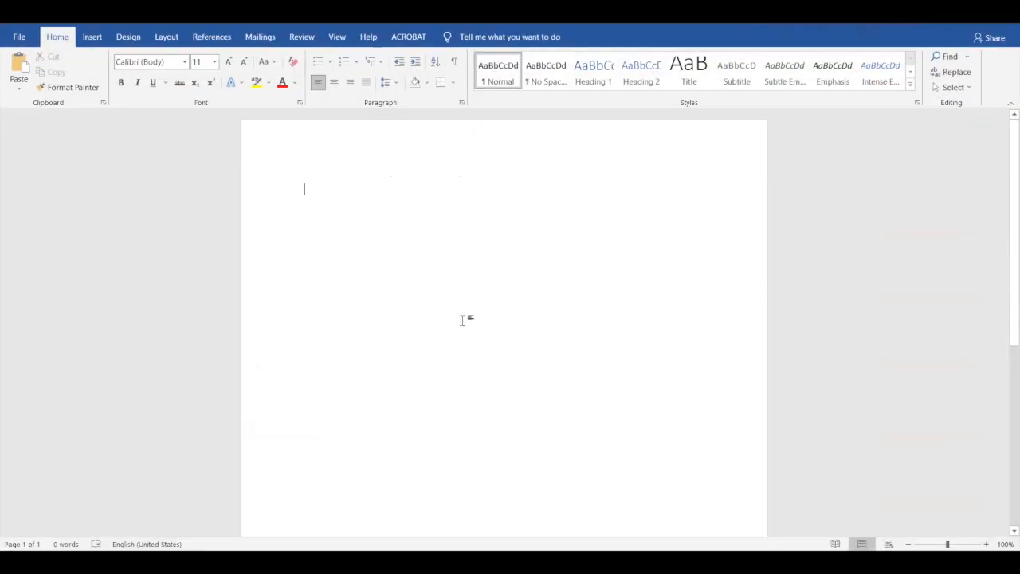
{"action": "mouse_move", "coordinate": [440, 254]}
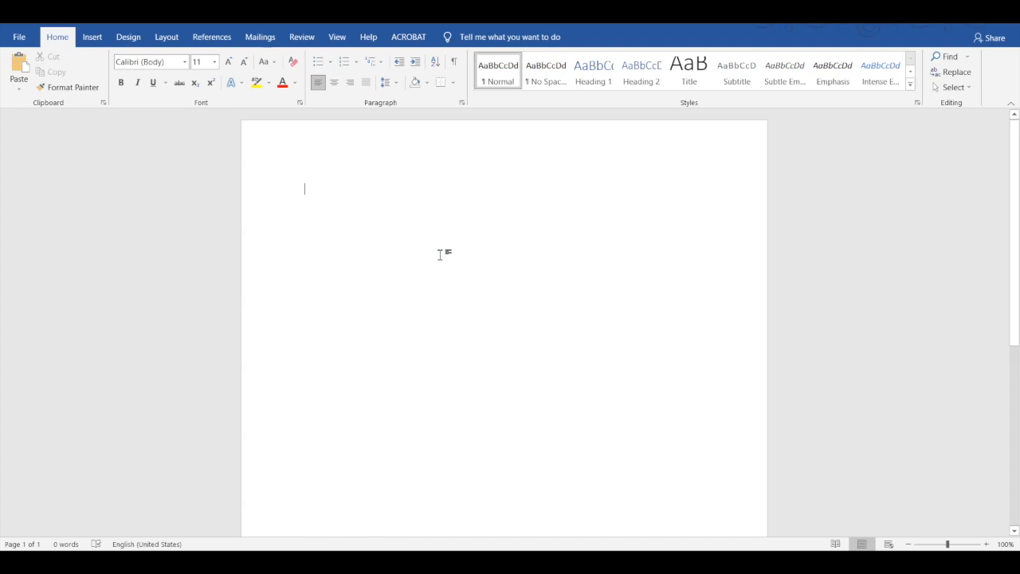
Paste the clipboard contents into the blank Word document with Ctrl+V
{"action": "key", "text": "ctrl+v"}
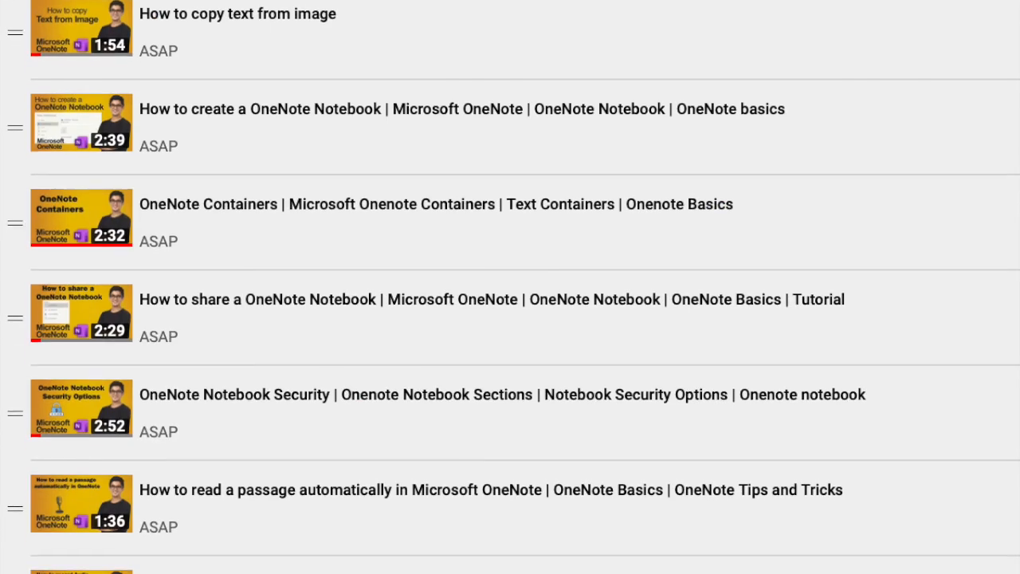
Scroll through ASAP's OneNote tutorial videos to the background colour and template videos
{"action": "scroll", "scroll_direction": "down", "scroll_amount": 3}
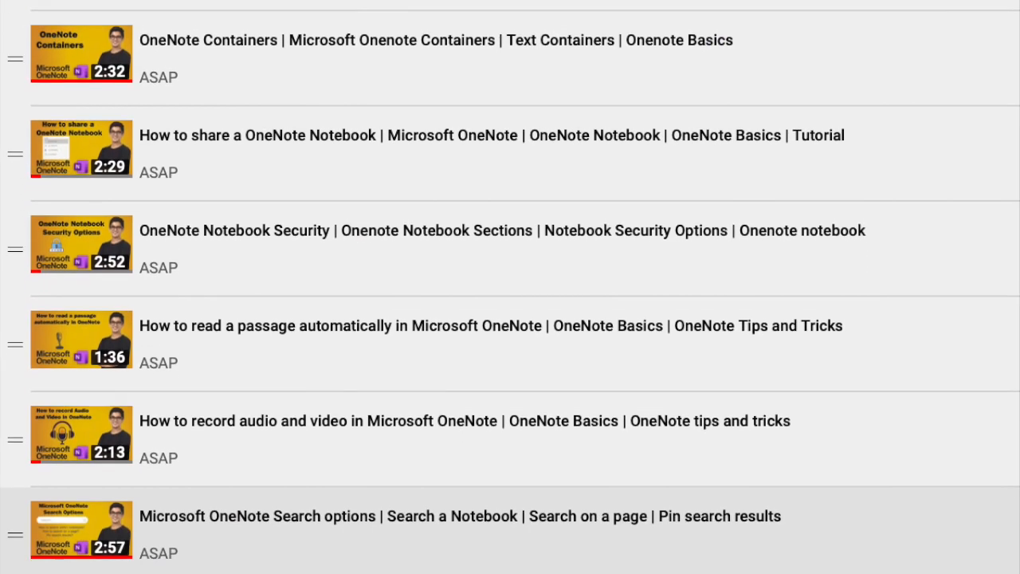
{"action": "scroll", "scroll_direction": "down", "scroll_amount": 3}
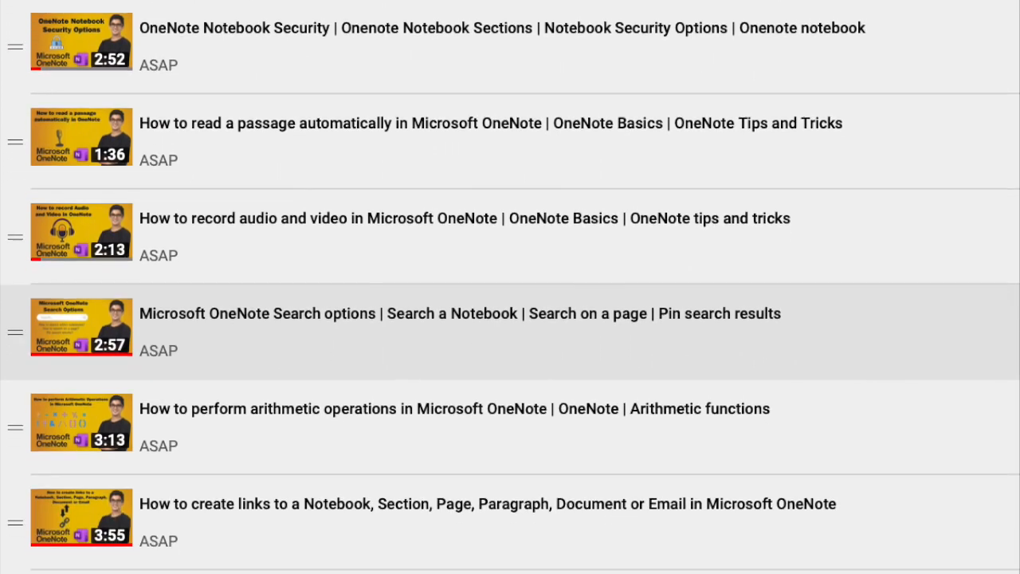
{"action": "scroll", "scroll_direction": "down", "scroll_amount": 3}
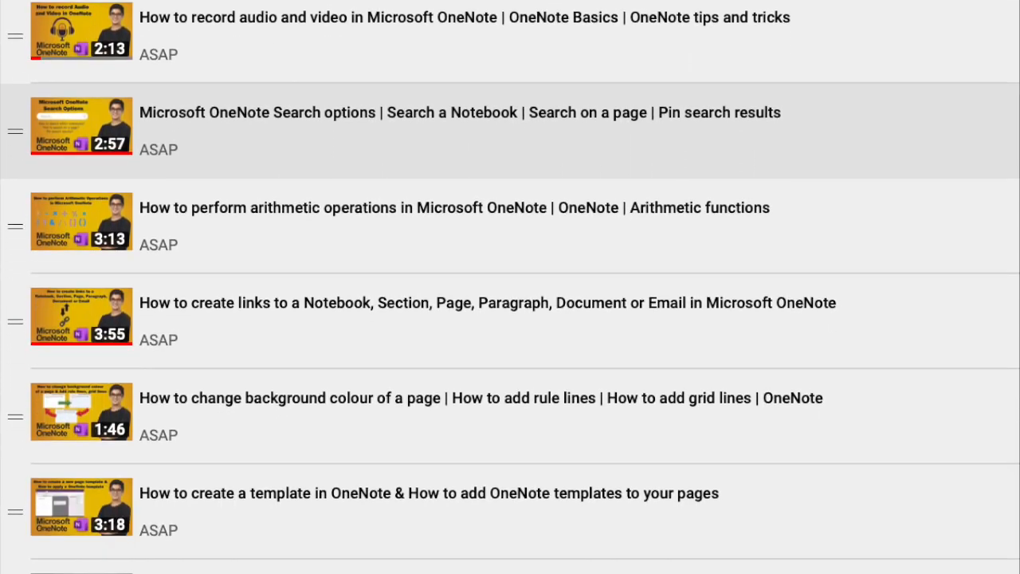